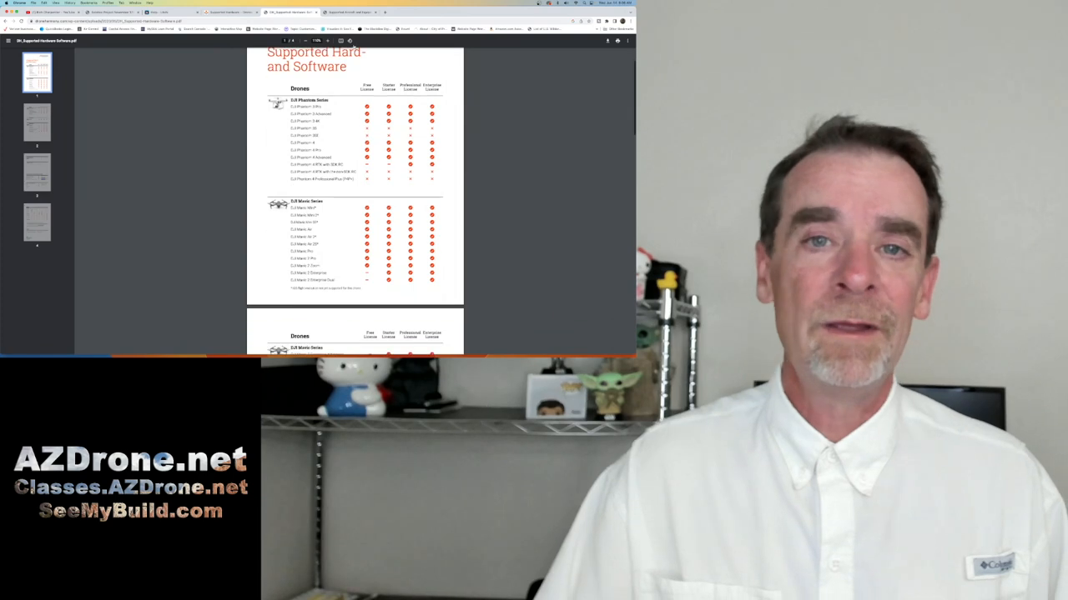
- Show Measure Ground Control's 'Supported Aircraft and Equipment' help page instead of the supported hardware PDF
{"action": "left_click", "coordinate": [341, 11]}
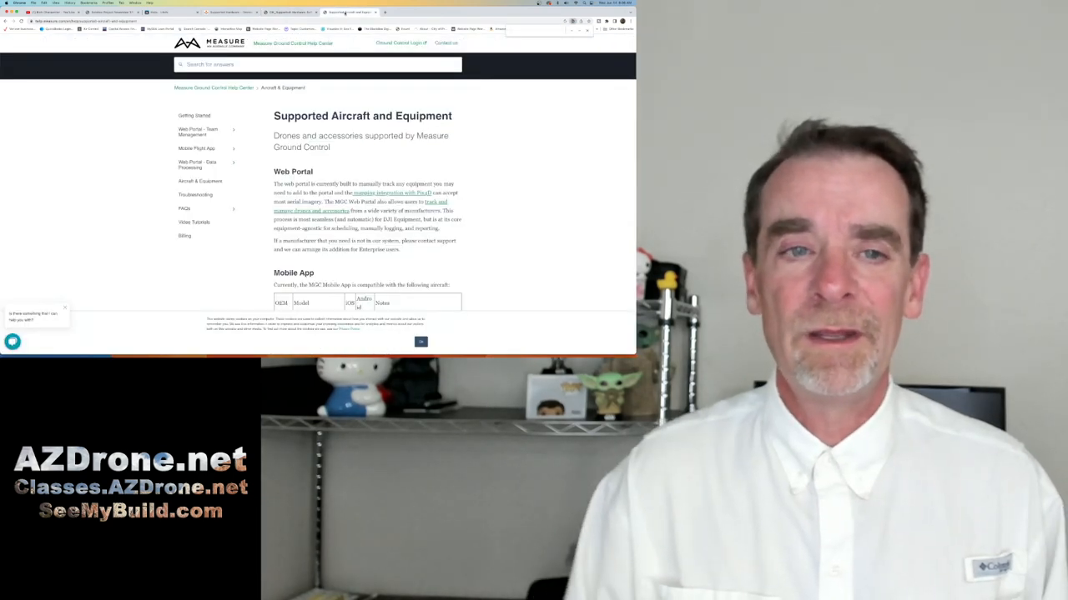